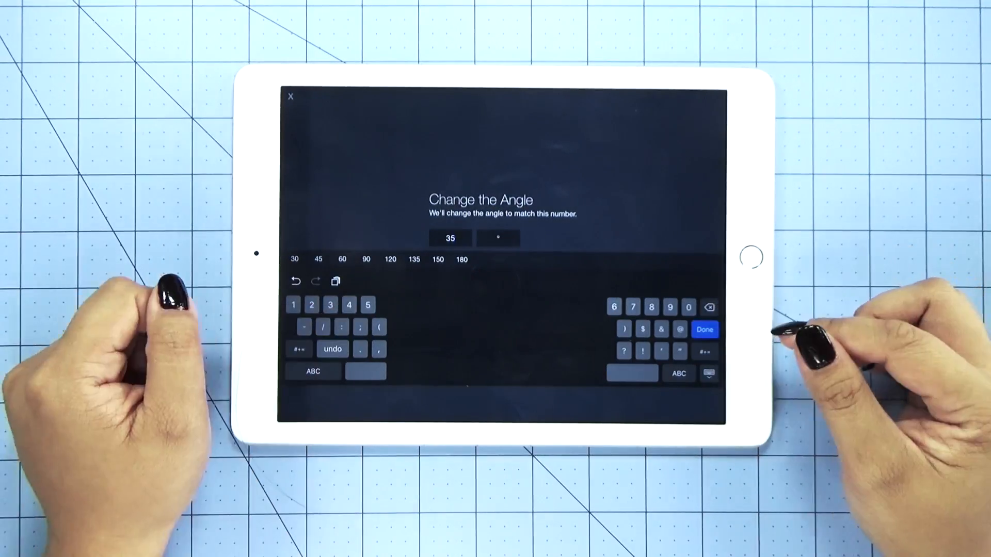
Apply a 35° angle between the two joined purple marker lines.
{"action": "left_click", "coordinate": [704, 329]}
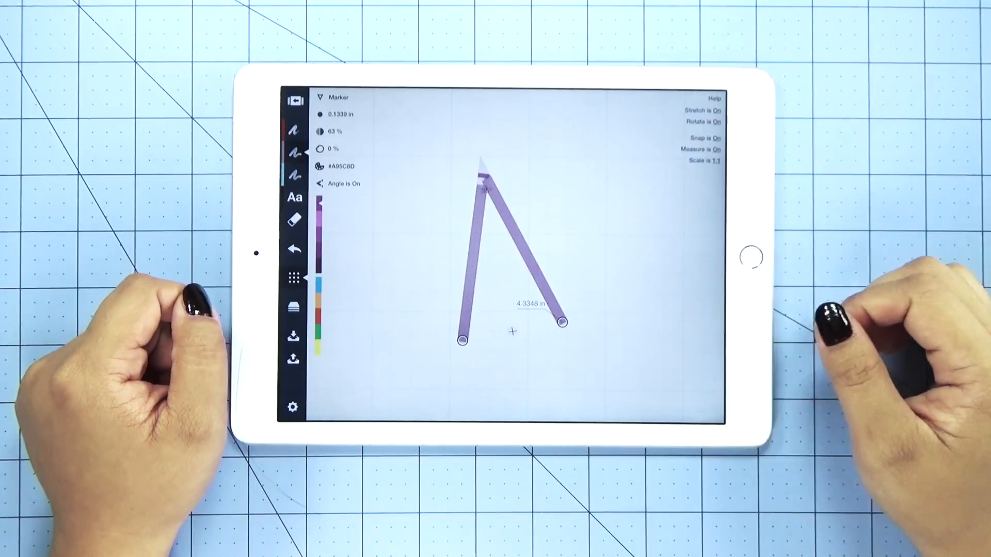